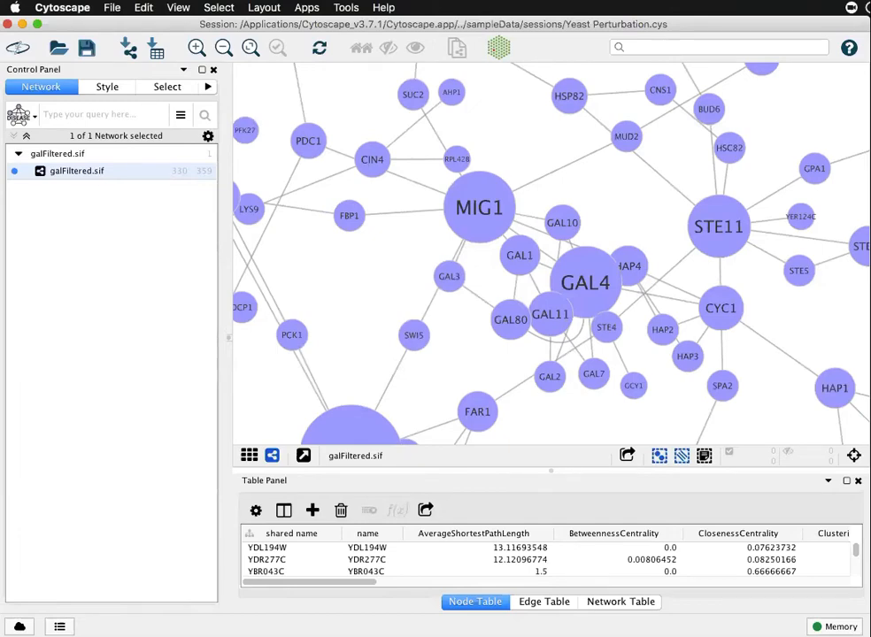
mouse_move(499, 47)
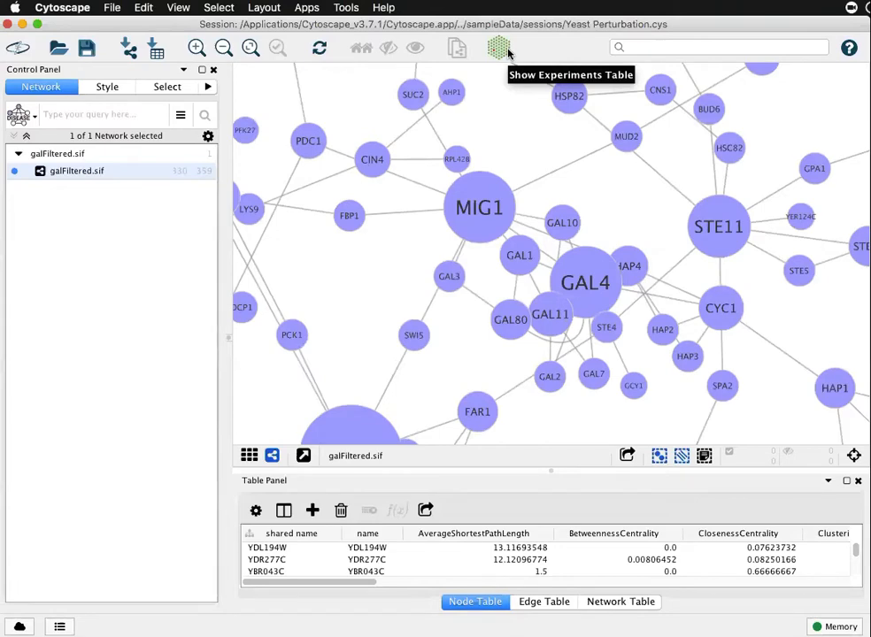
mouse_move(418, 182)
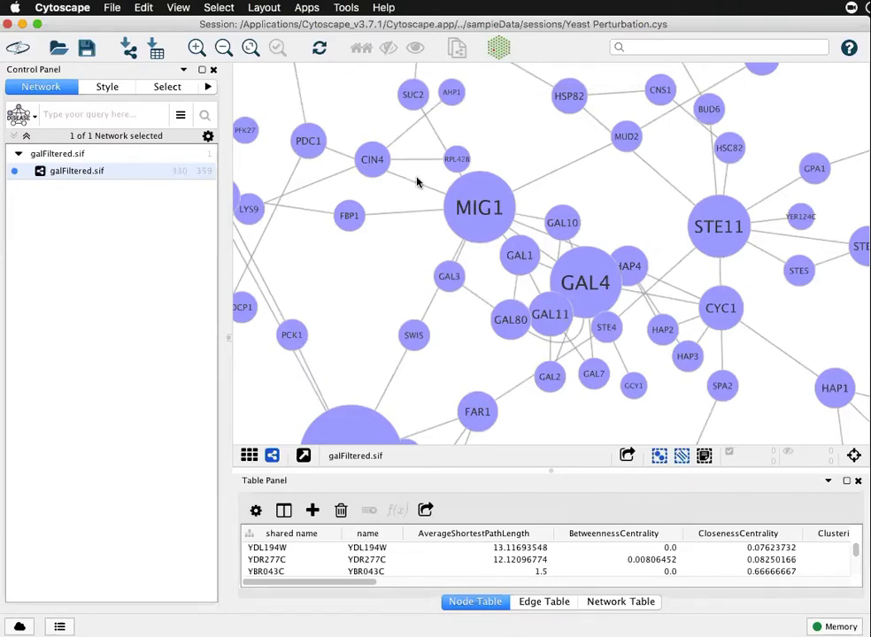
mouse_move(336, 269)
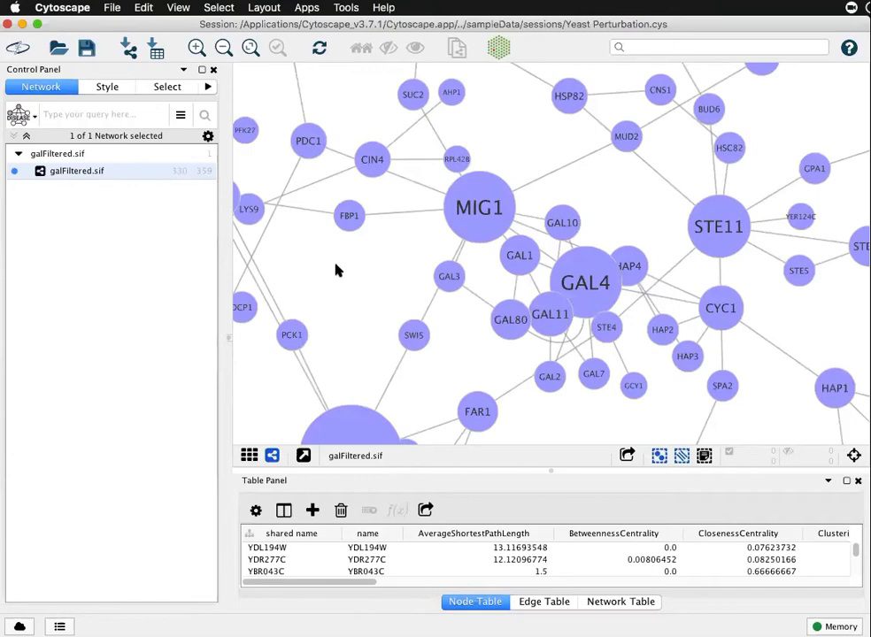
mouse_move(350, 293)
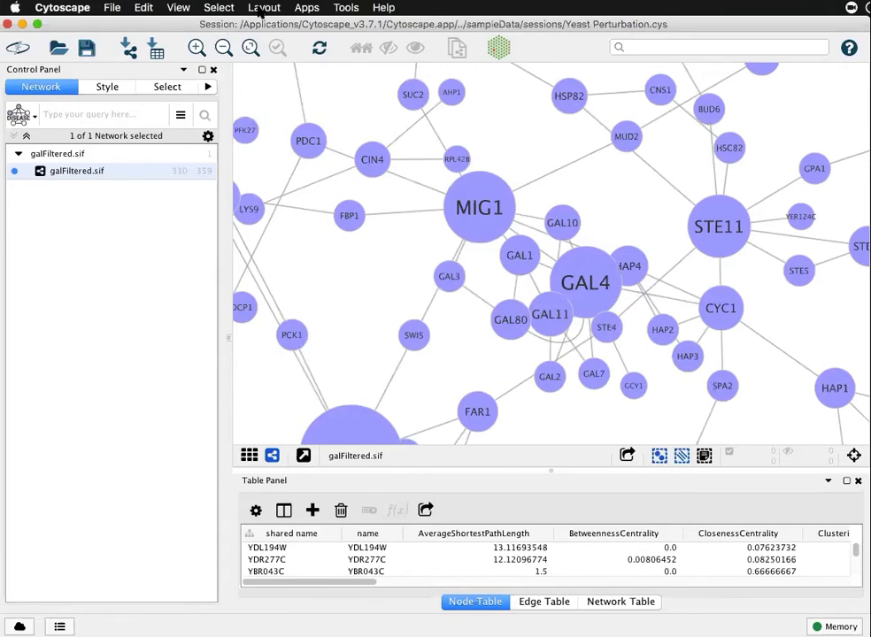
Show the Layout menu listing Boundary Layout and the yFiles layout options
click(264, 7)
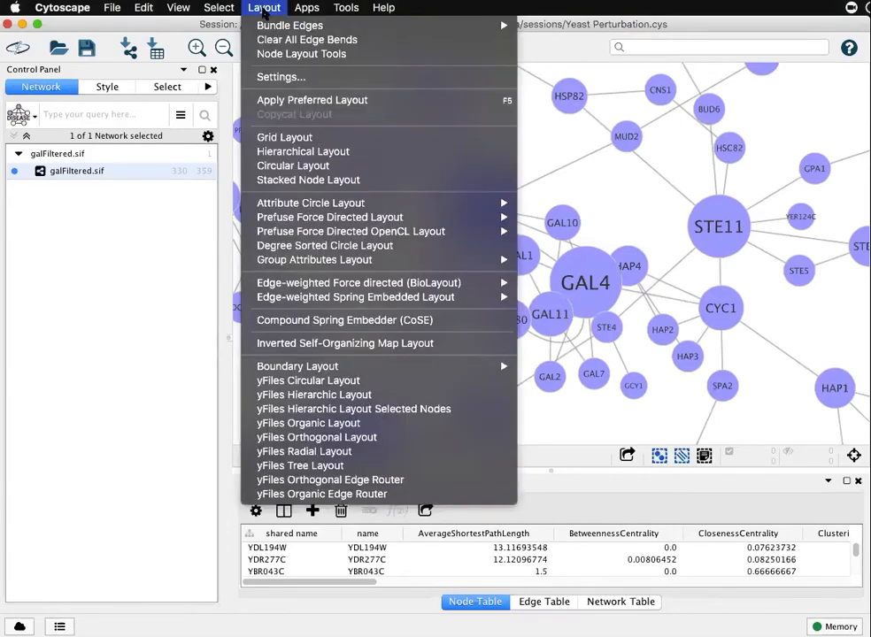
mouse_move(329, 216)
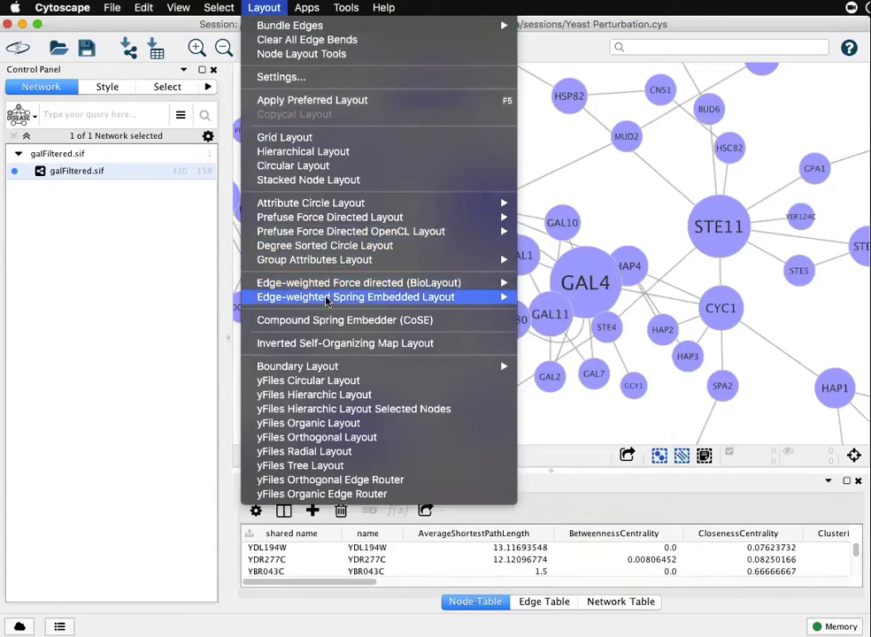
mouse_move(297, 364)
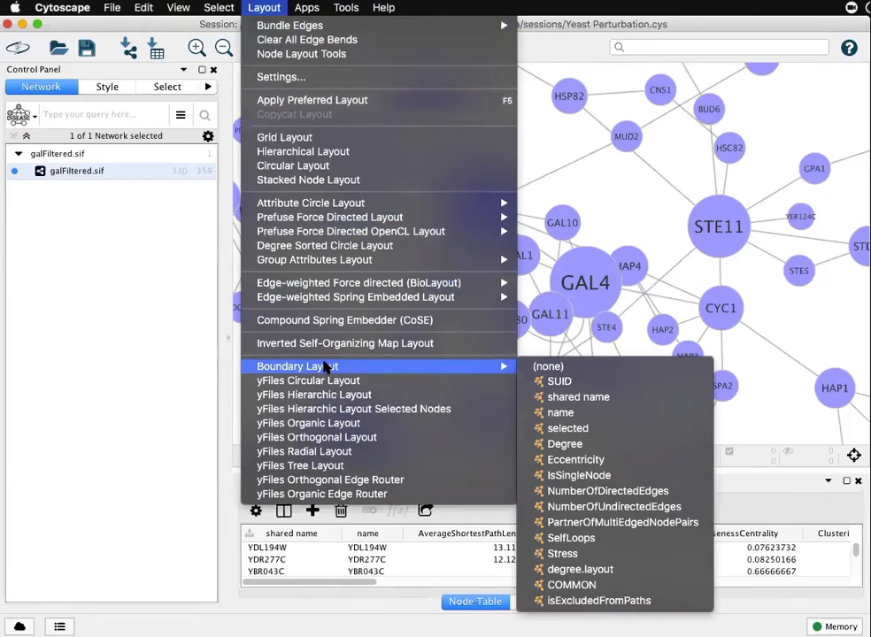
mouse_move(308, 379)
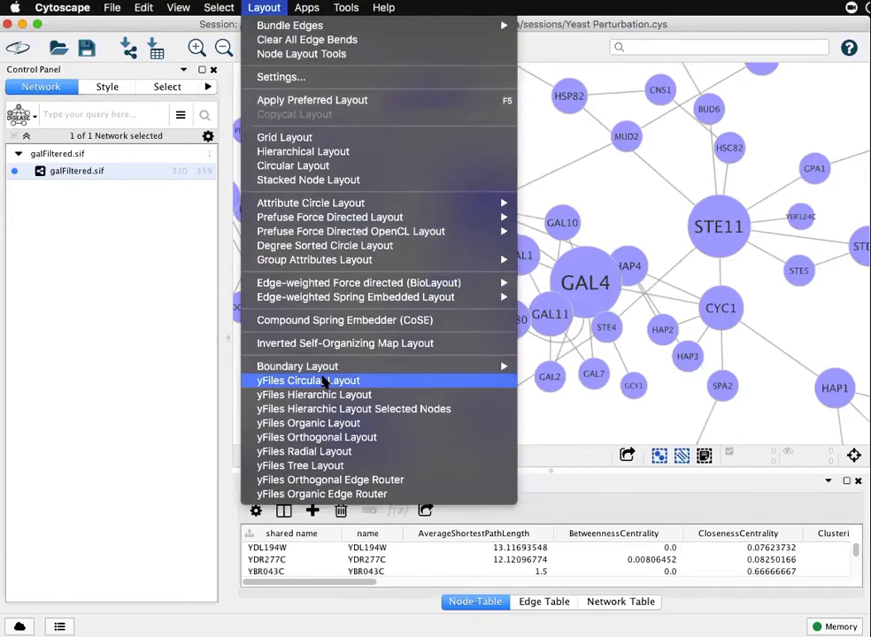
mouse_move(320, 489)
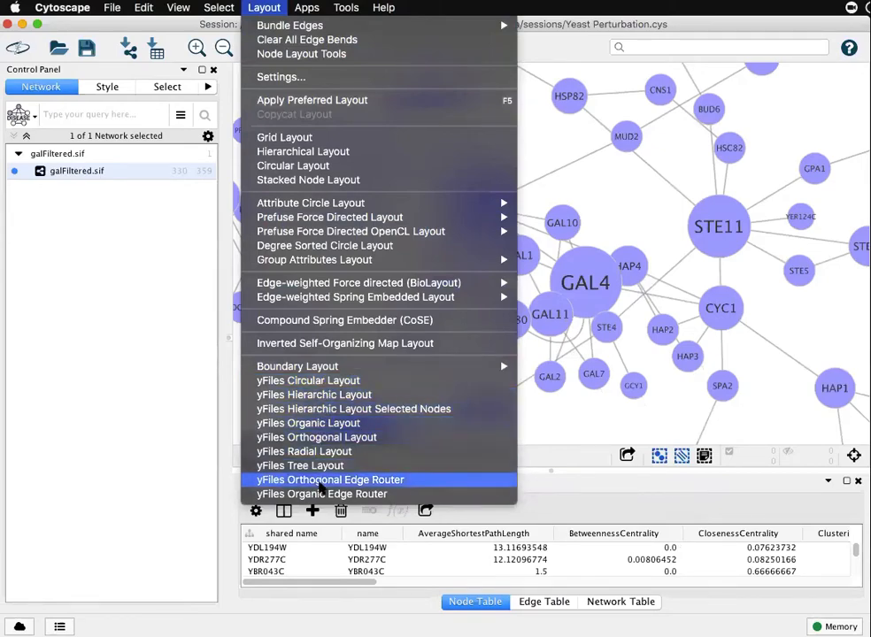
mouse_move(280, 78)
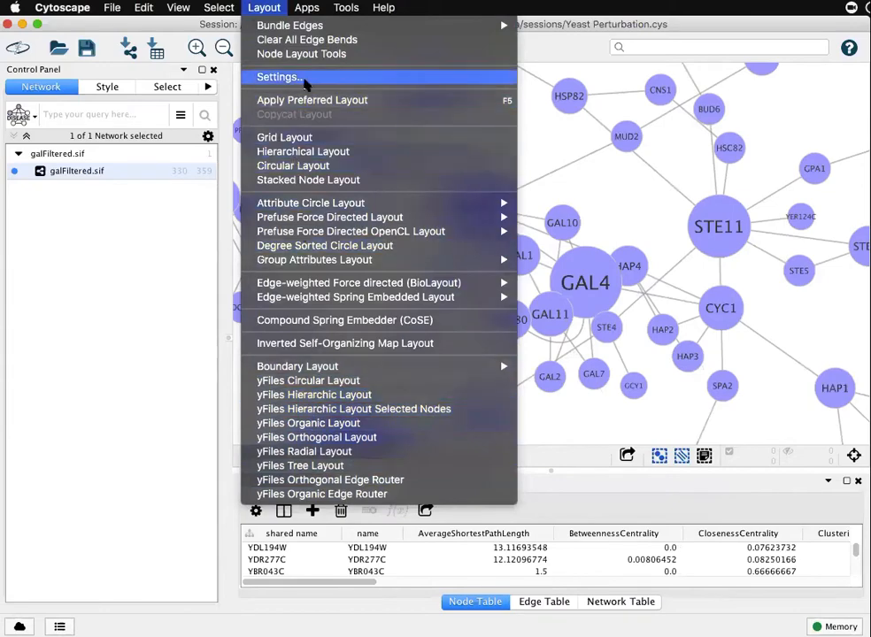
mouse_move(311, 99)
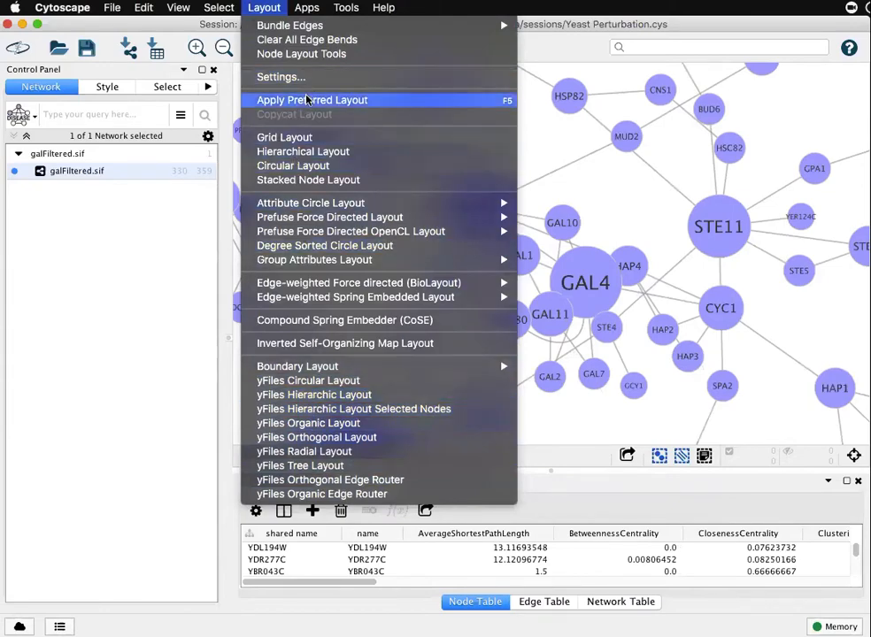
mouse_move(292, 167)
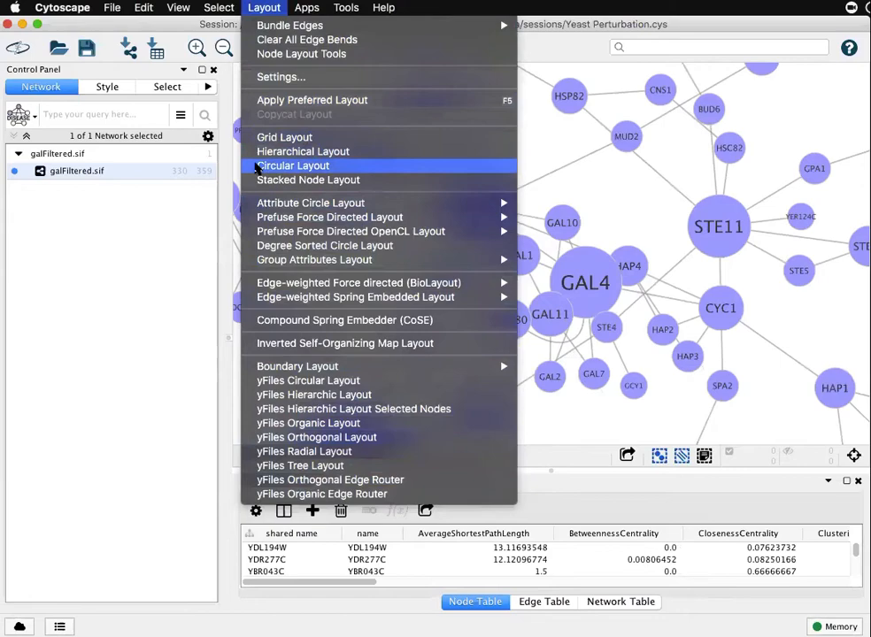
mouse_move(308, 181)
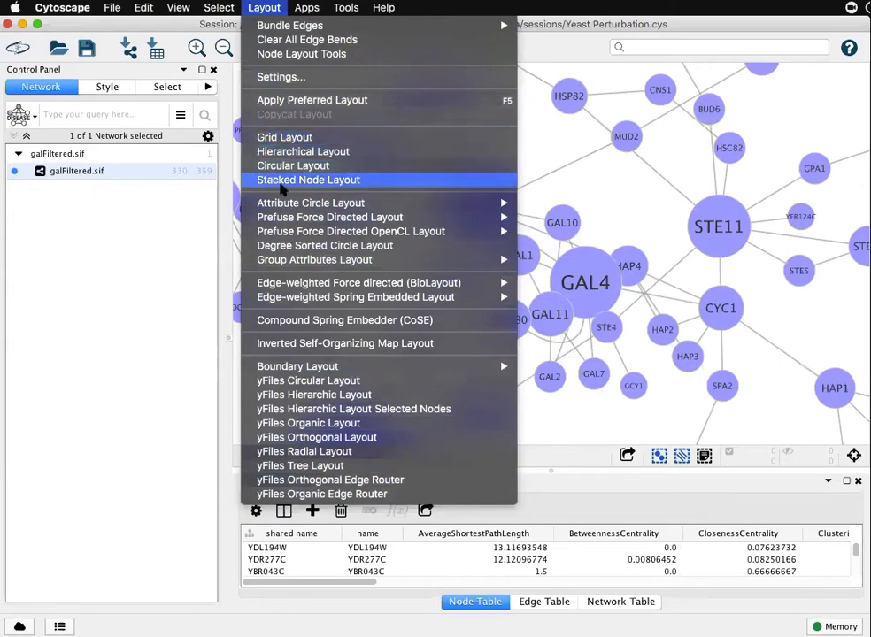
mouse_move(294, 167)
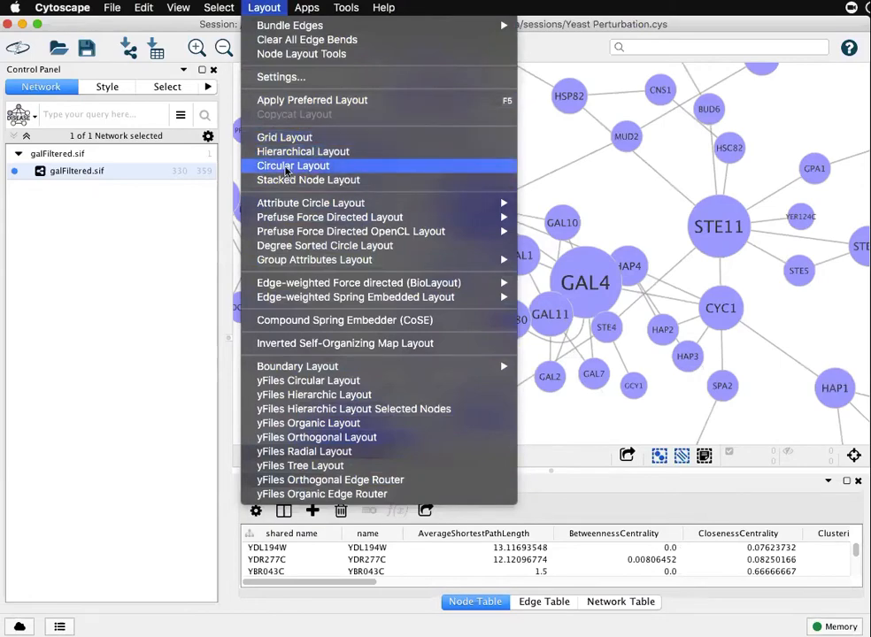
Apply Circular Layout so the galFiltered nodes form rings and arcs
click(292, 166)
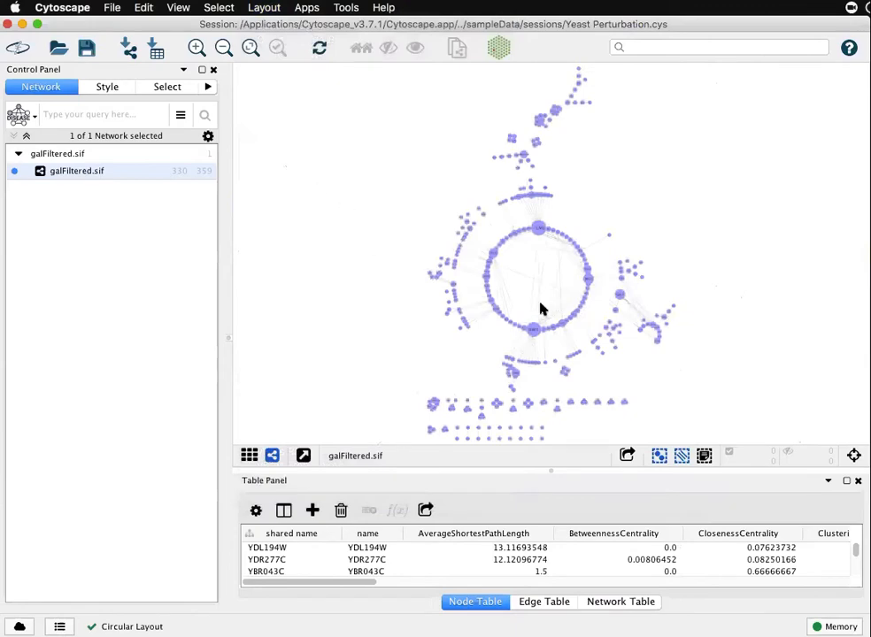
mouse_move(558, 320)
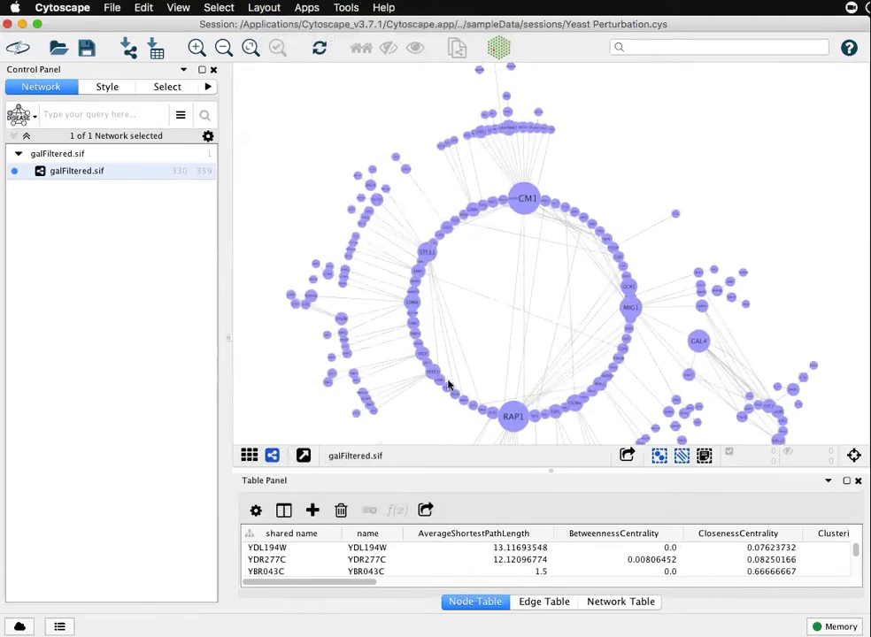
mouse_move(380, 433)
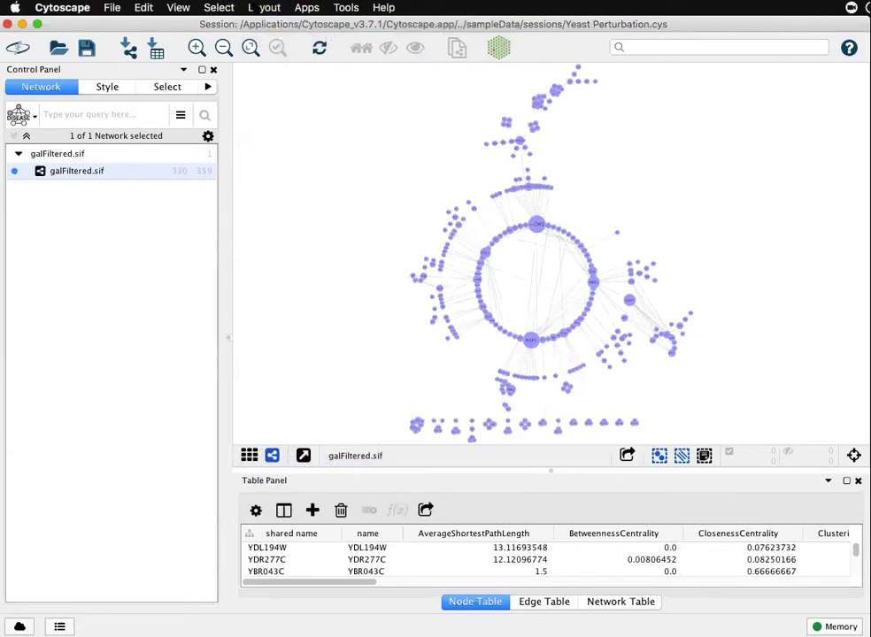
Reopen the Layout menu to reach the Attribute Circle Layout submenu
click(264, 7)
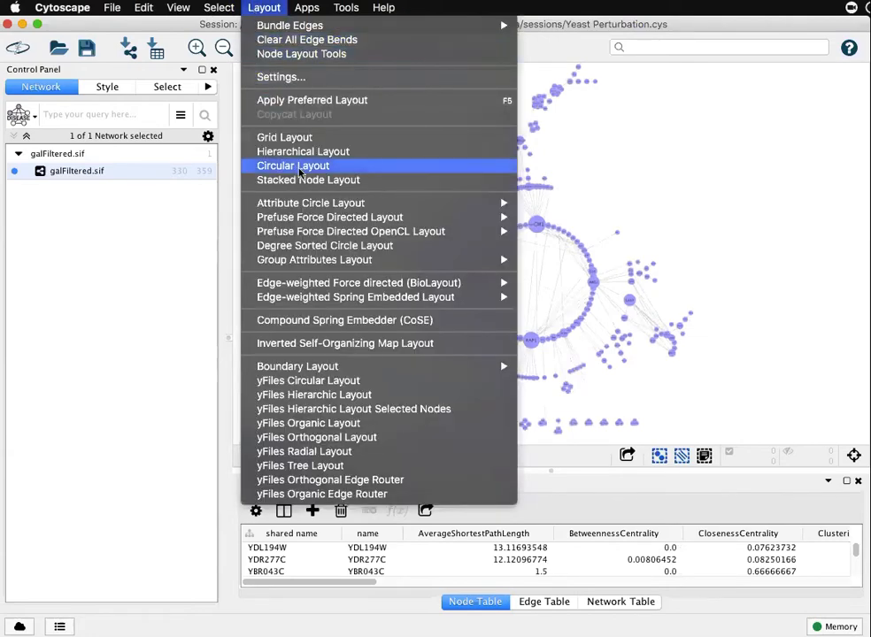
mouse_move(310, 202)
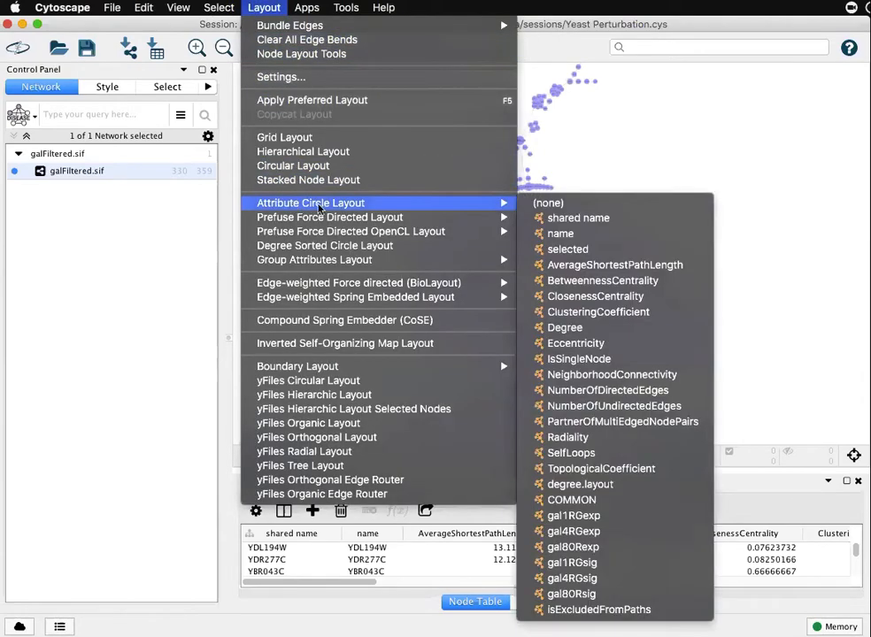
mouse_move(366, 201)
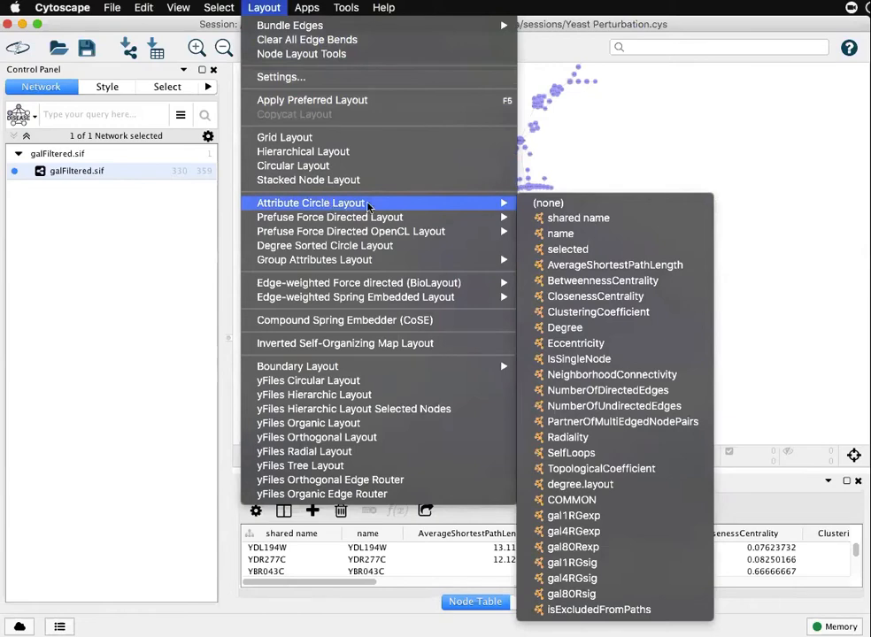
mouse_move(559, 234)
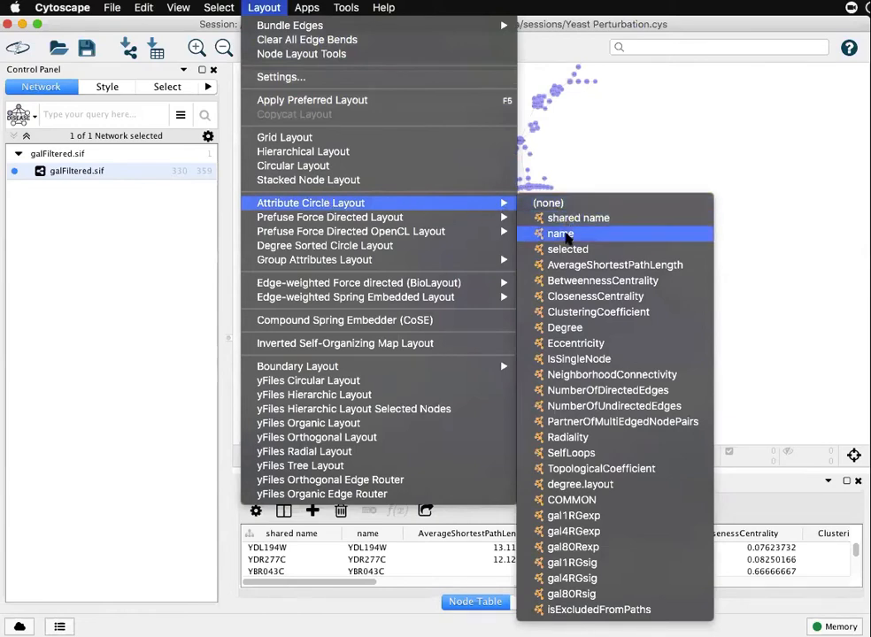
mouse_move(565, 328)
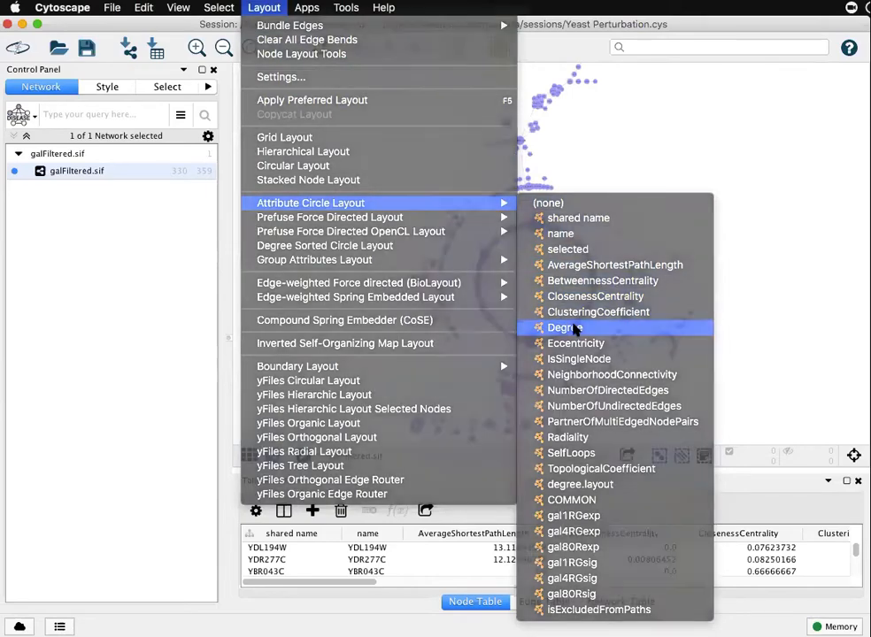
Apply Attribute Circle Layout by Degree, stringing the nodes along one large ring
click(563, 327)
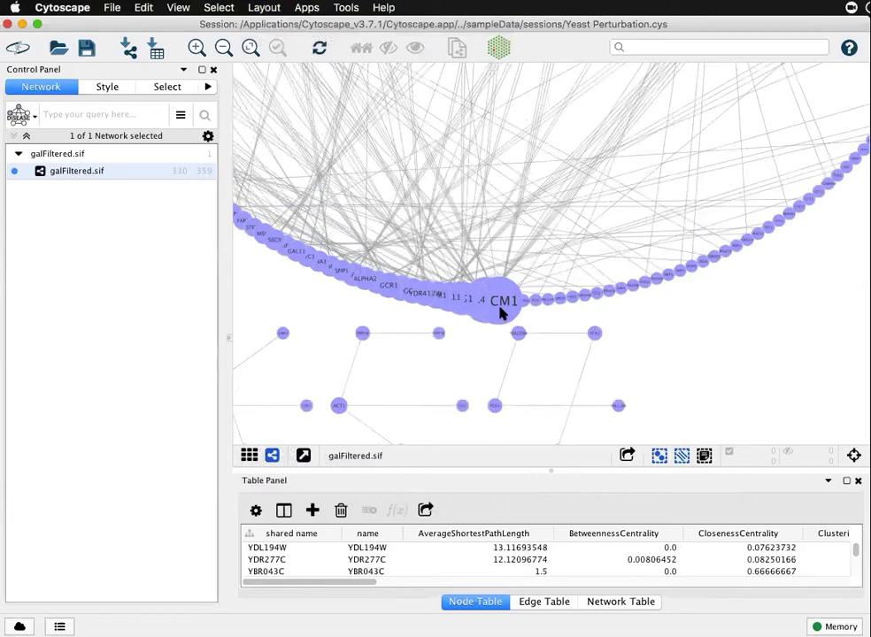
mouse_move(514, 312)
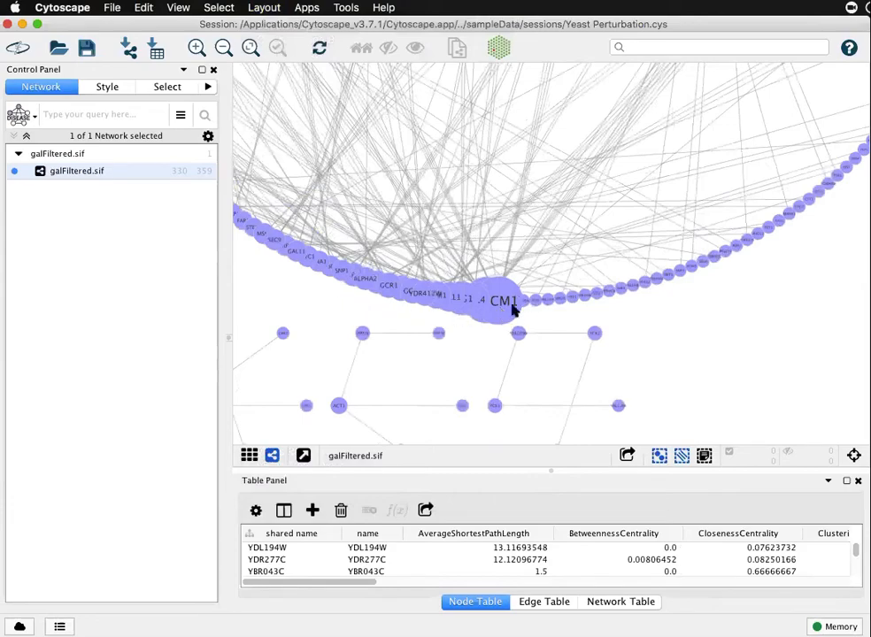
mouse_move(652, 299)
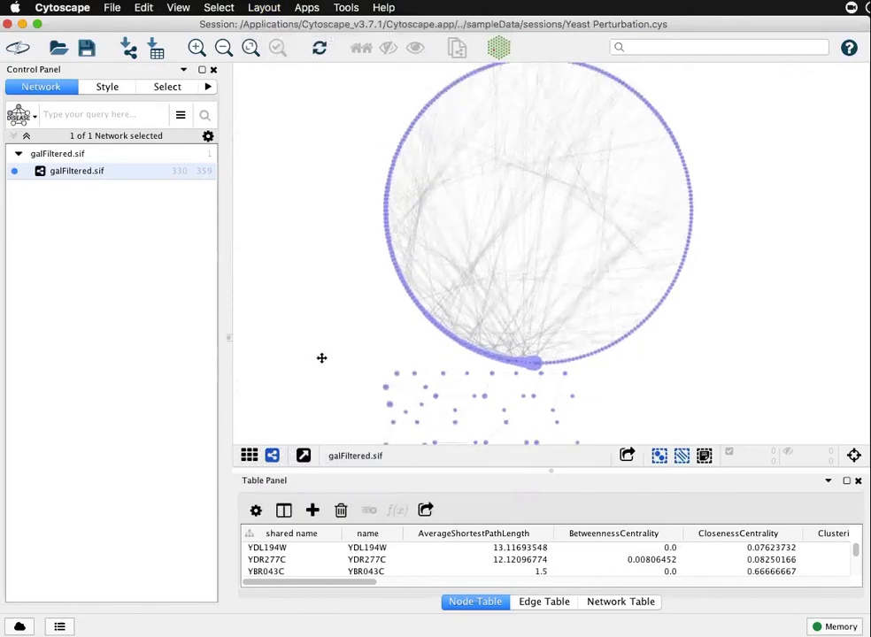
Apply Prefuse Force Directed Layout with no edge weights ((none))
click(264, 7)
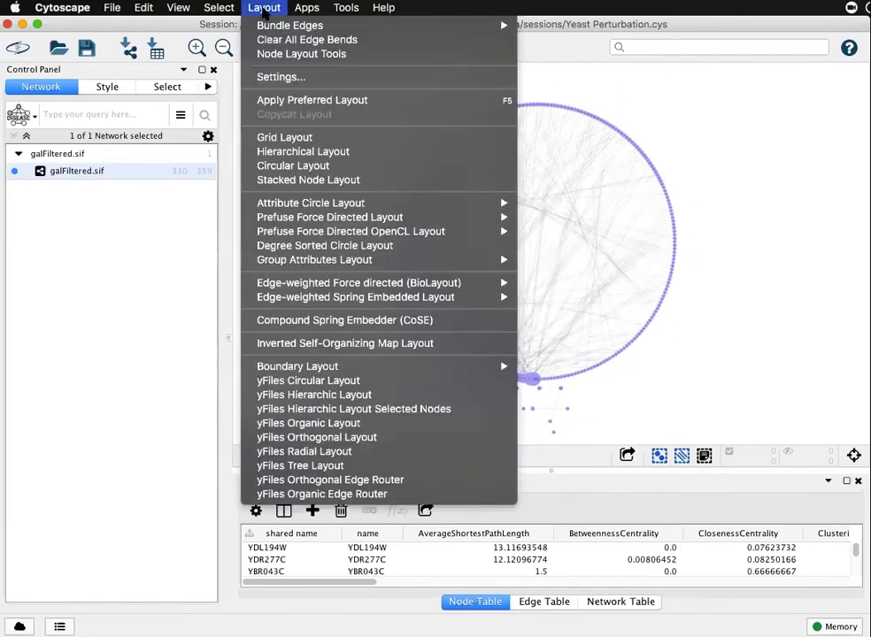
mouse_move(330, 216)
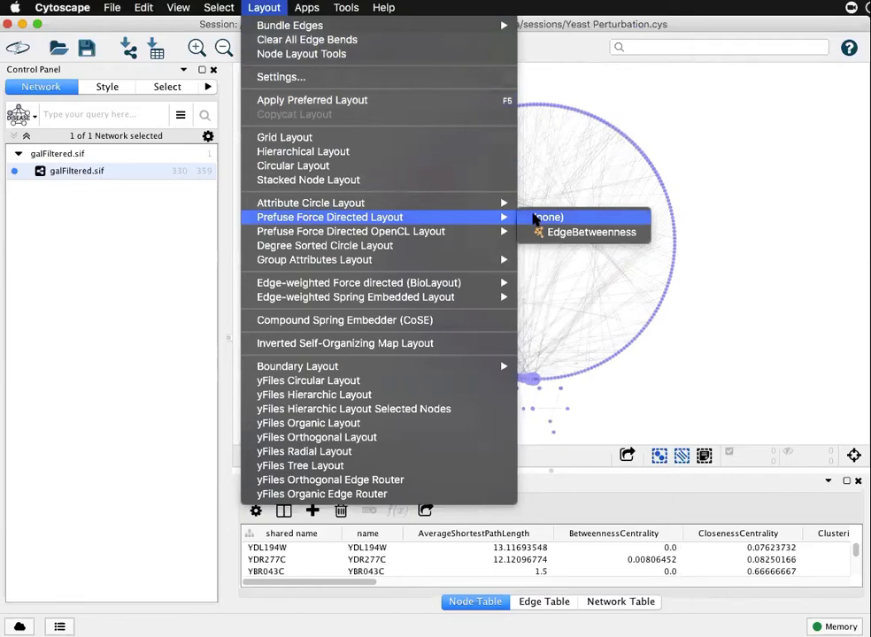
click(545, 216)
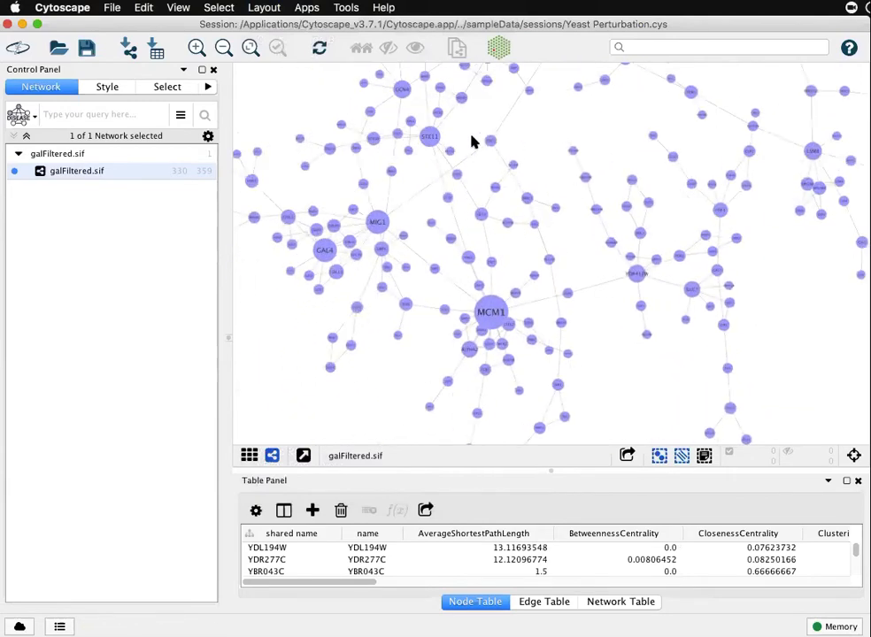
Apply the yFiles Organic Layout to the galFiltered network
click(264, 8)
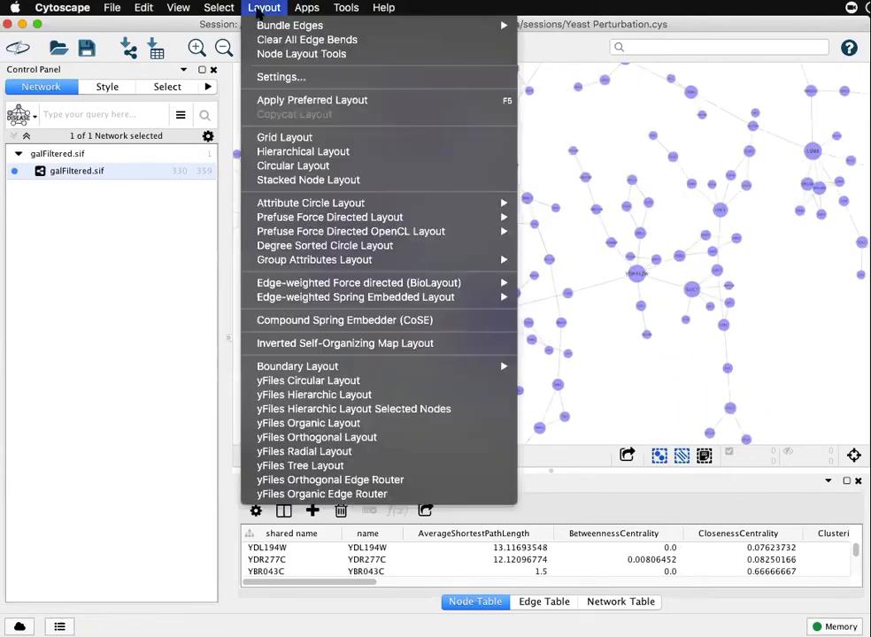
mouse_move(308, 423)
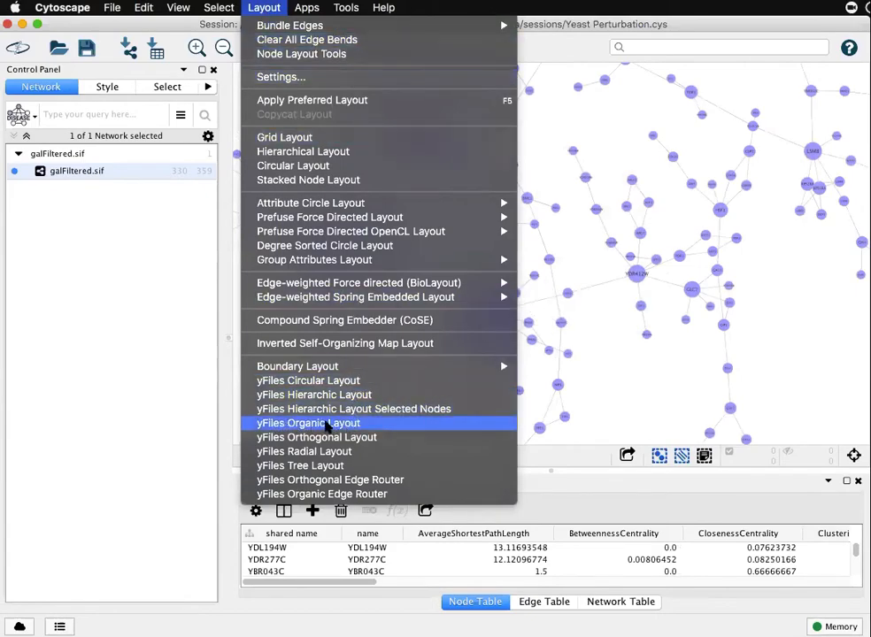
click(308, 423)
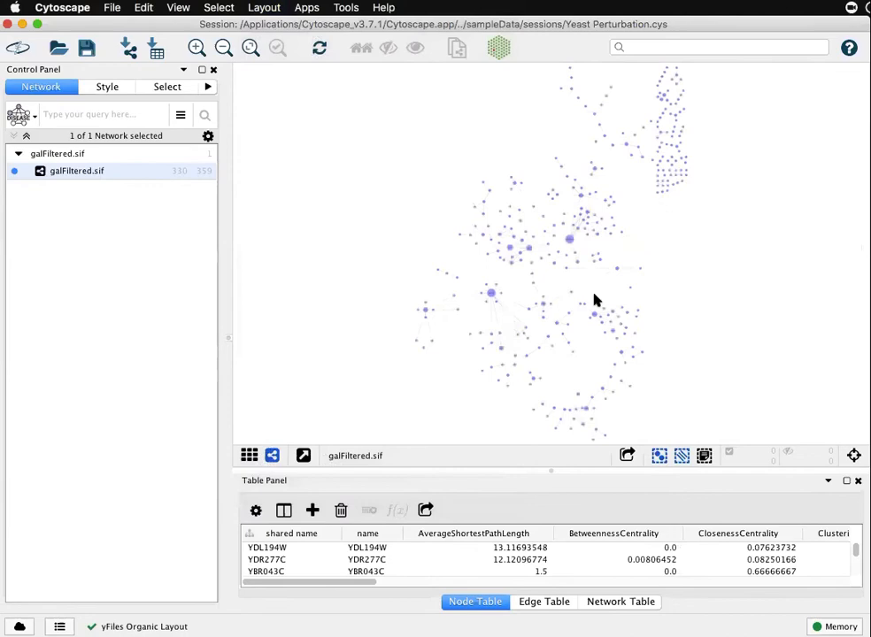
mouse_move(481, 358)
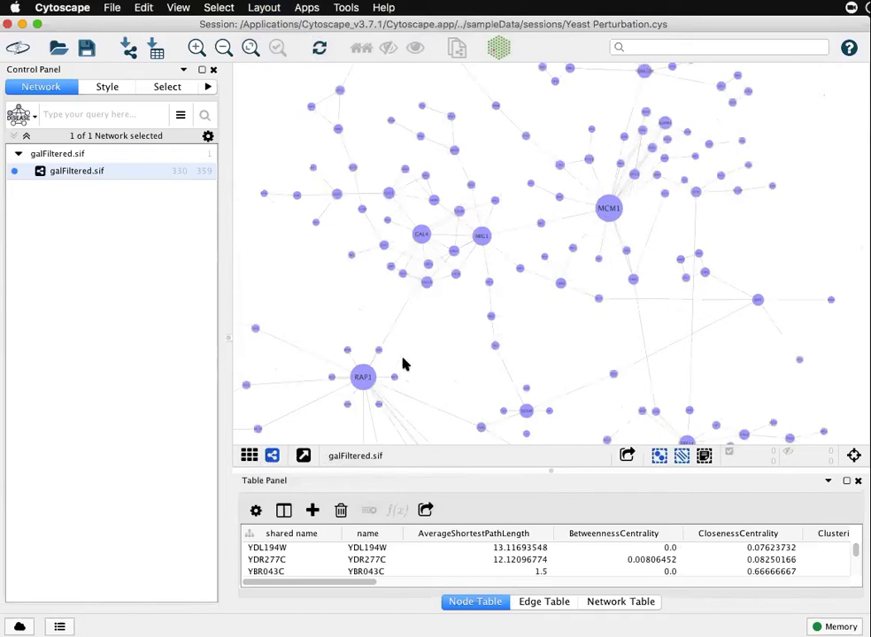
mouse_move(237, 101)
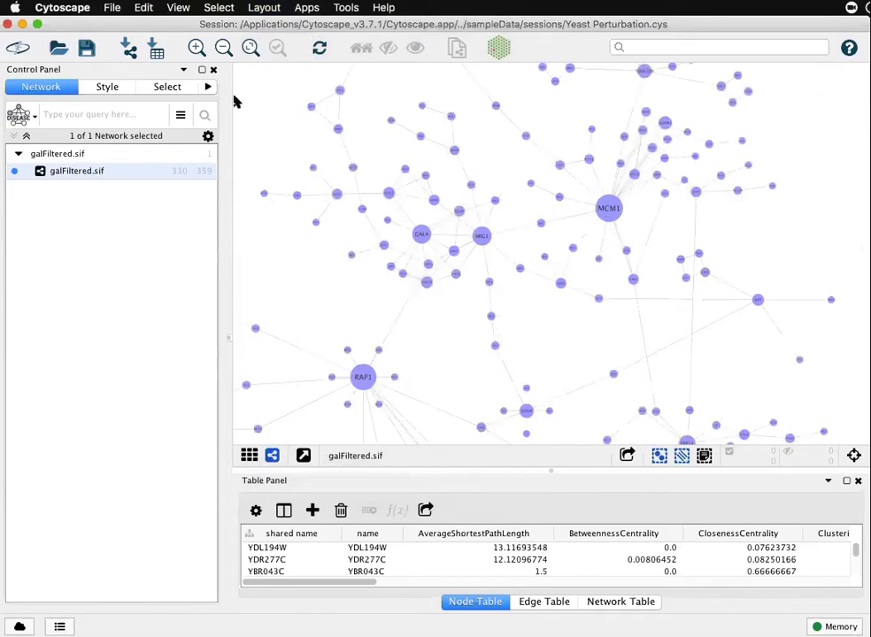
Apply Edge-weighted Spring Embedded Layout with (none) as the weight attribute
click(264, 7)
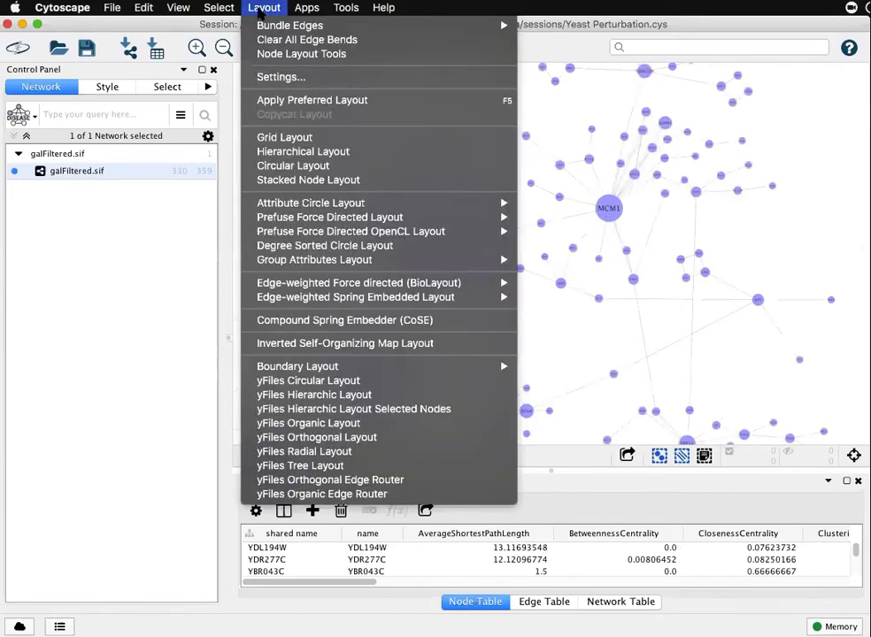
mouse_move(358, 283)
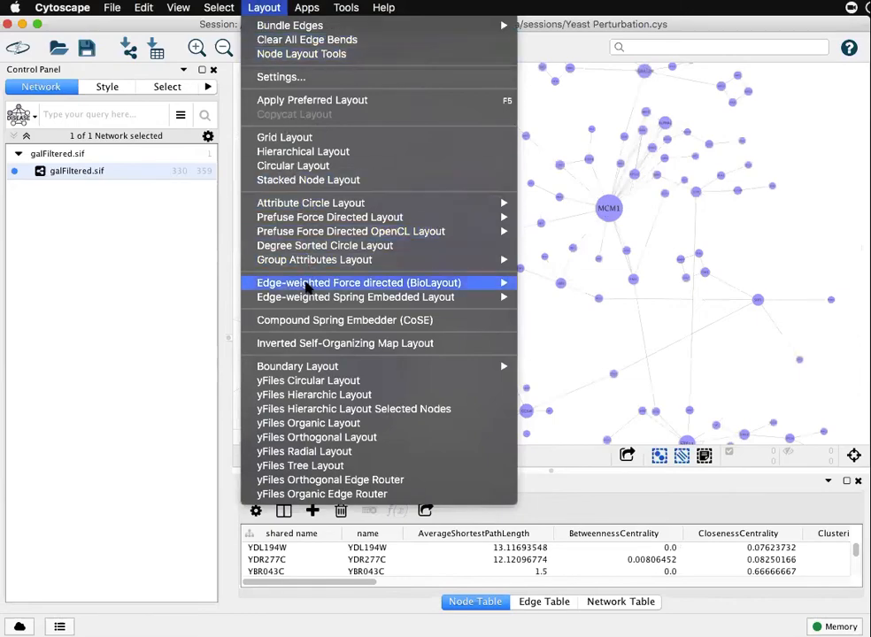
mouse_move(354, 297)
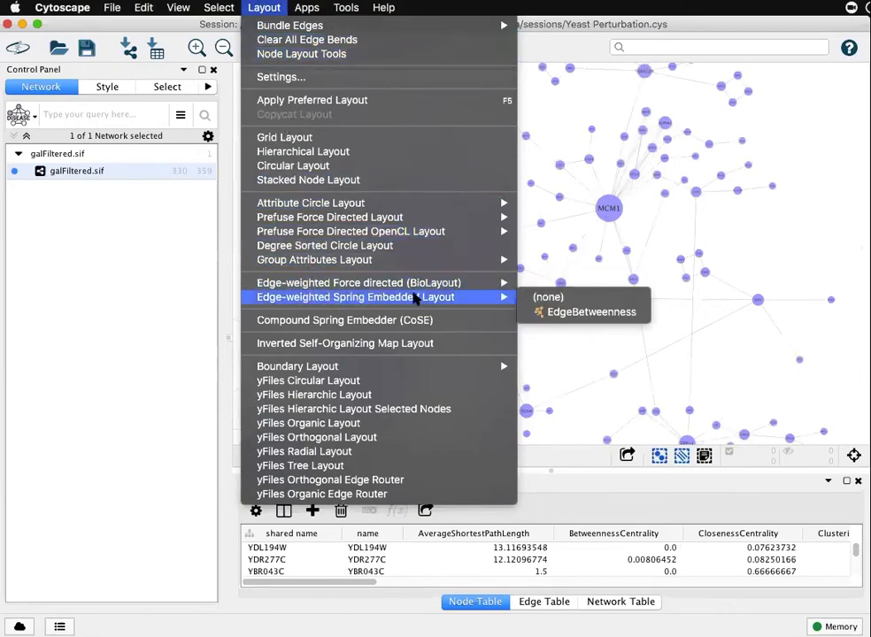
click(548, 298)
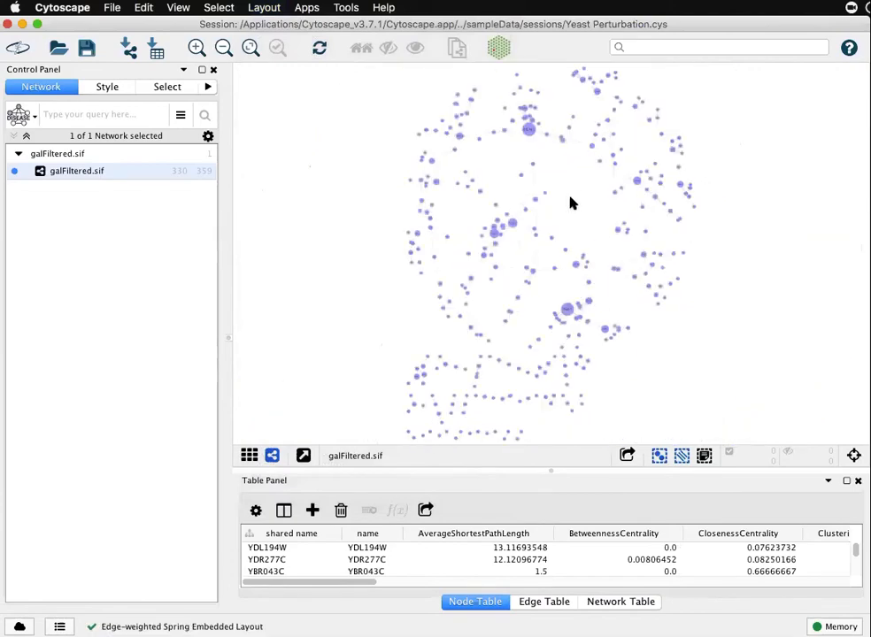
mouse_move(567, 184)
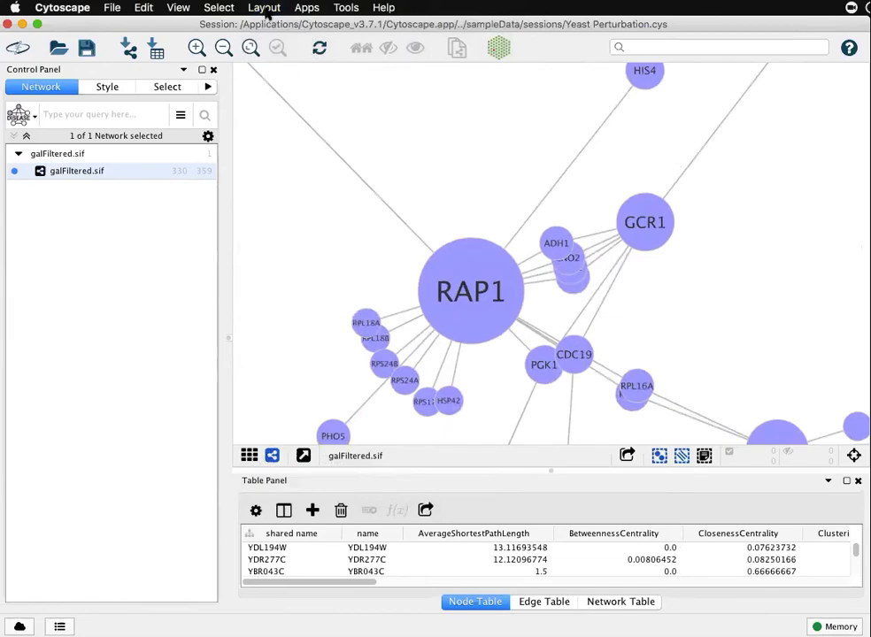
Select ADH1, show the Node Layout Tools panel, then clear the selection
click(544, 209)
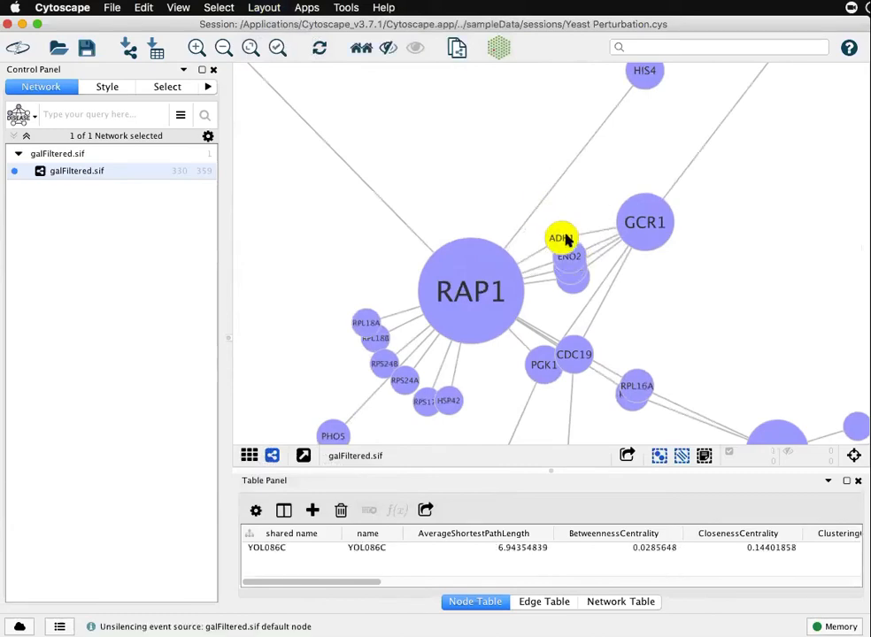
click(264, 7)
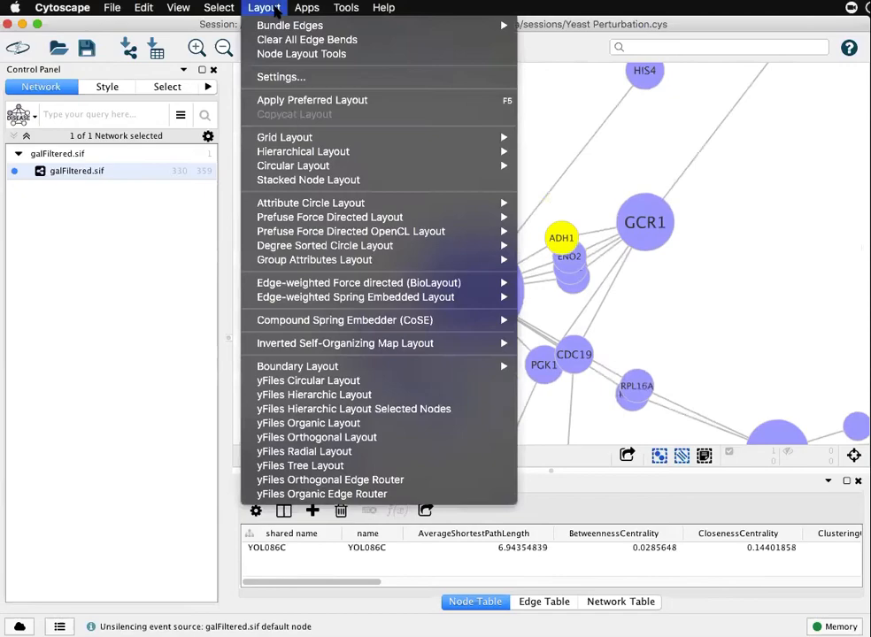
mouse_move(301, 53)
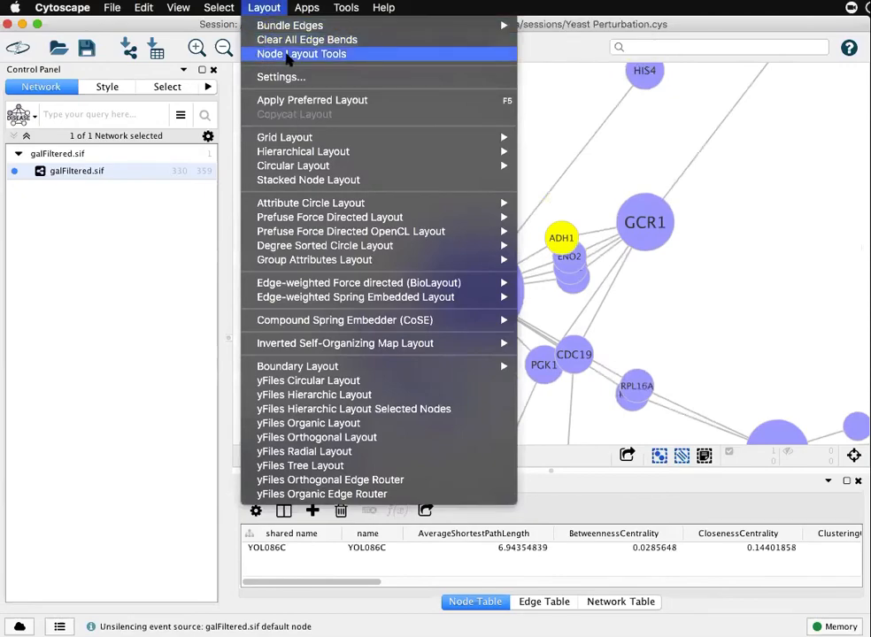
click(301, 53)
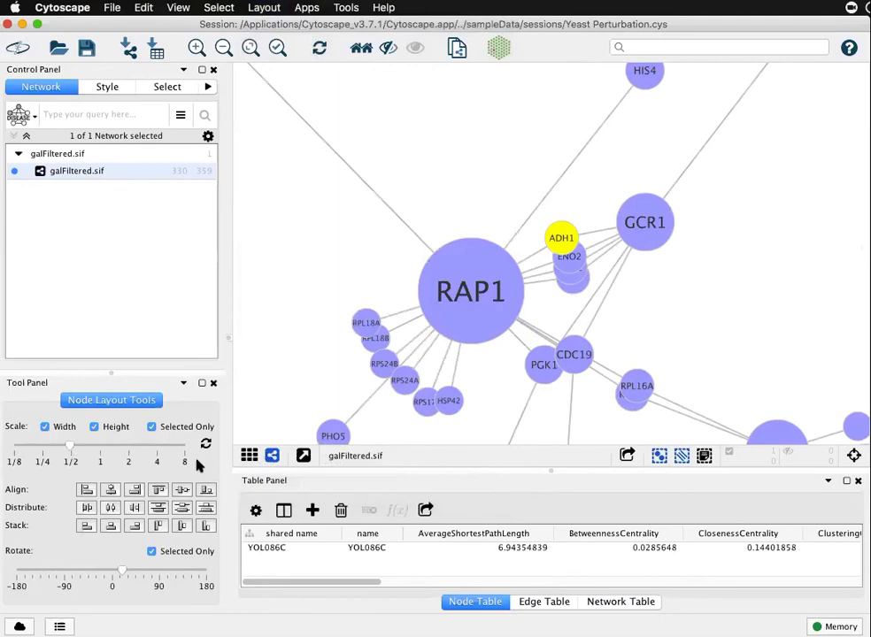
click(616, 223)
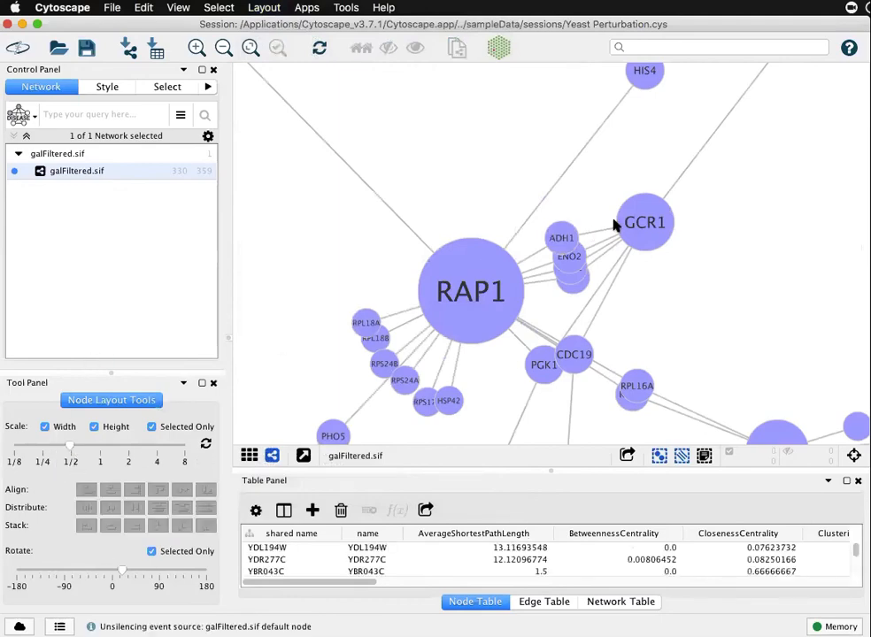
mouse_move(186, 432)
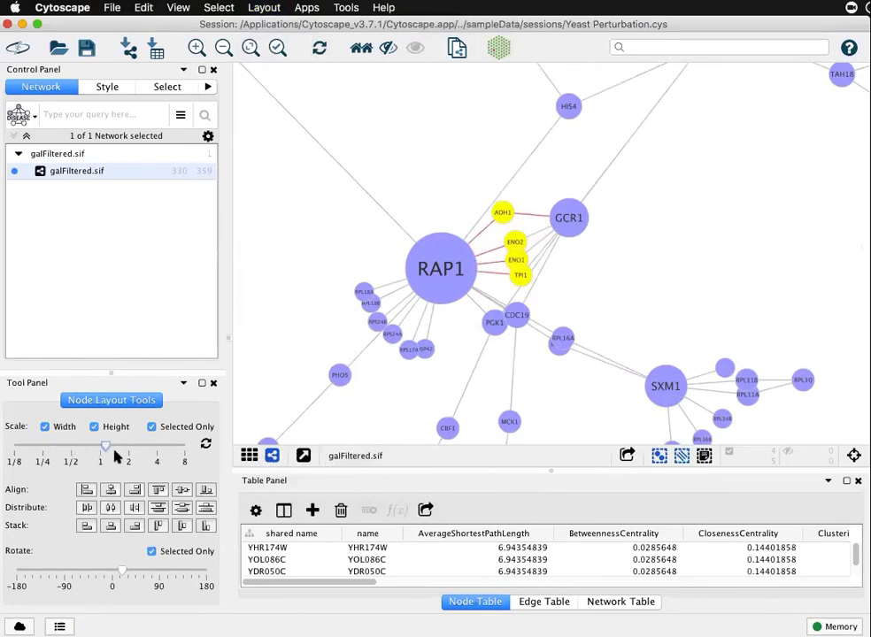
Scale the selected nodes between RAP1 and GCR1 apart with Selected Only, then deselect
drag(106, 444, 92, 445)
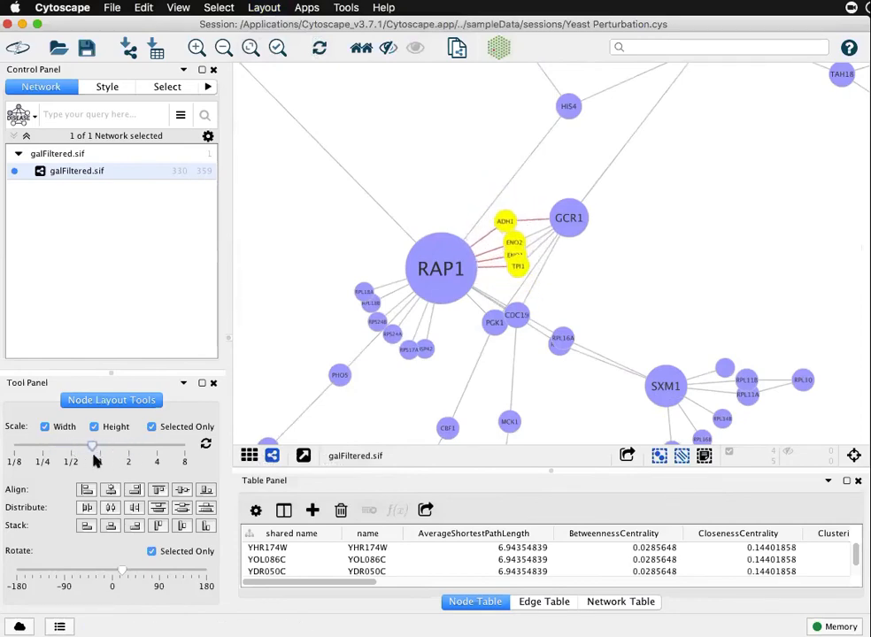
drag(92, 446, 97, 446)
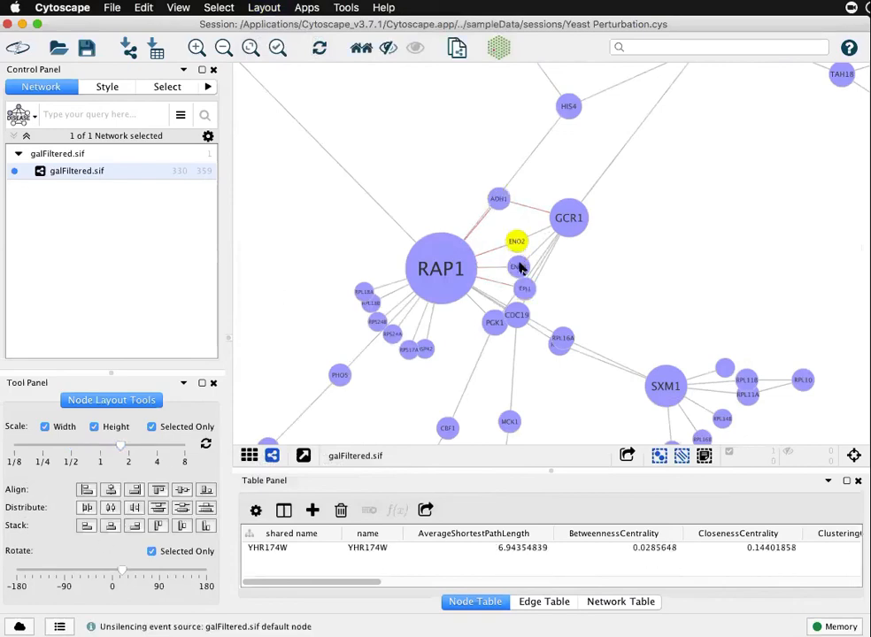
click(524, 290)
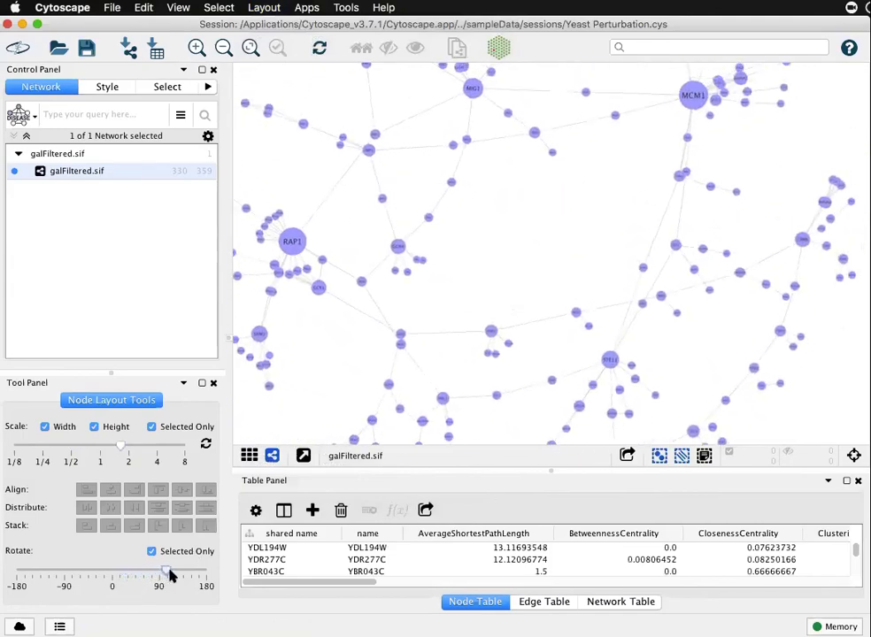
Rotate the whole network toward 180 degrees with the Rotate slider
drag(167, 570, 196, 574)
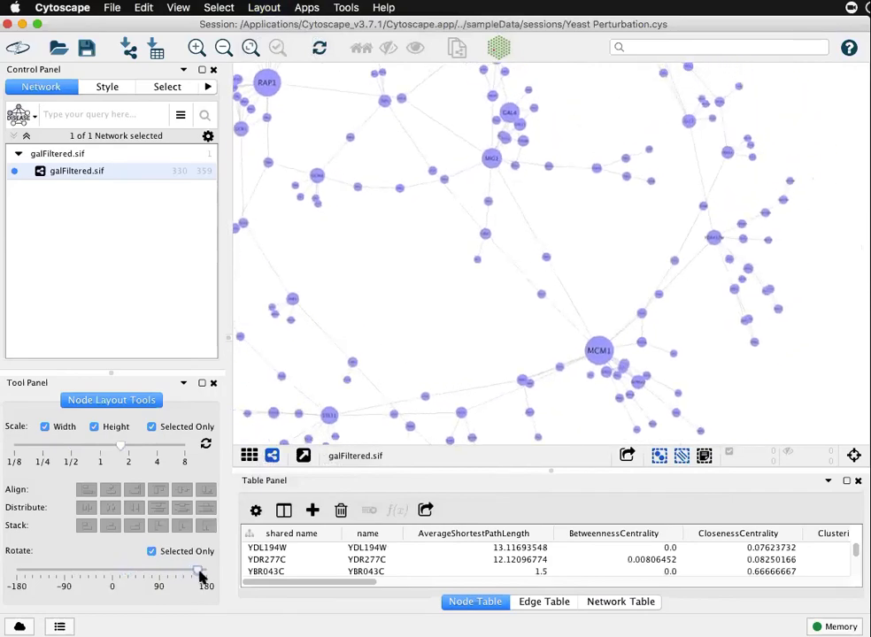